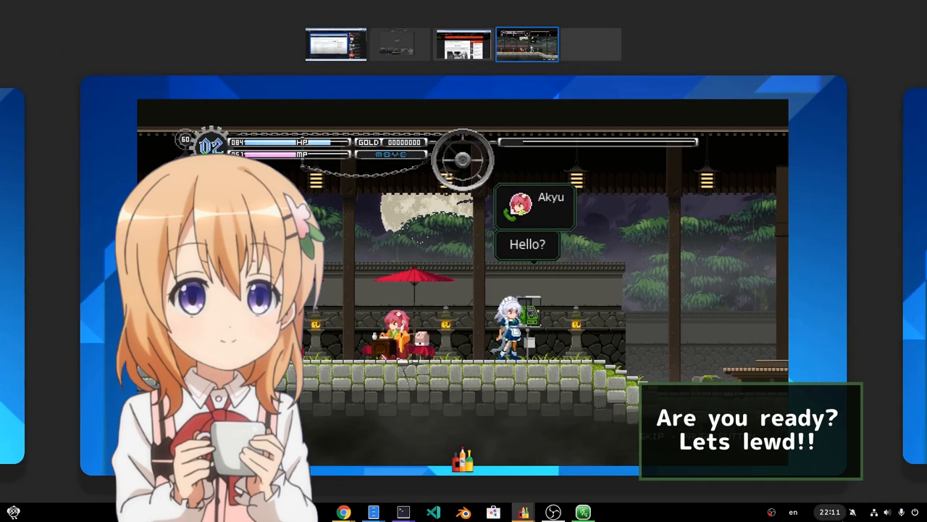
- Review the Touhou Luna Nights download page and bring up actions for the v1.2.3.5 zip in the Luna folder
click(452, 40)
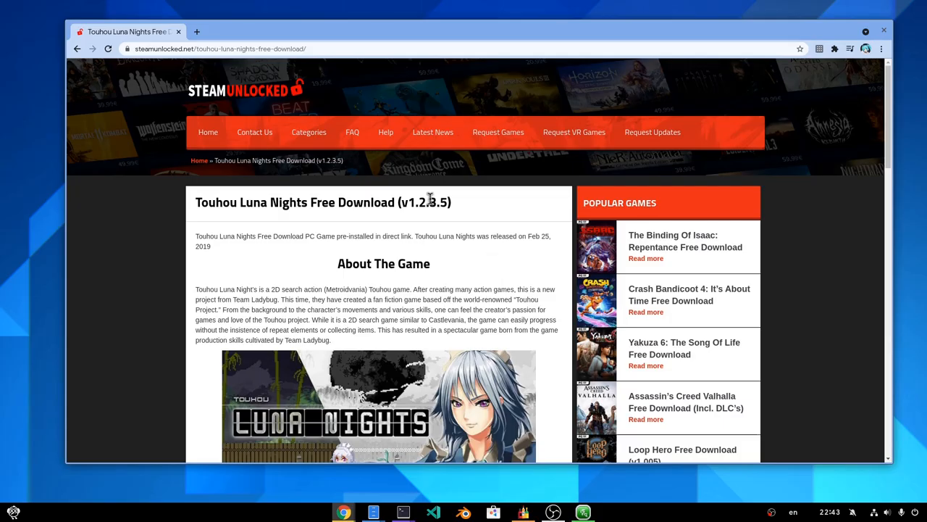
scroll(down, 3)
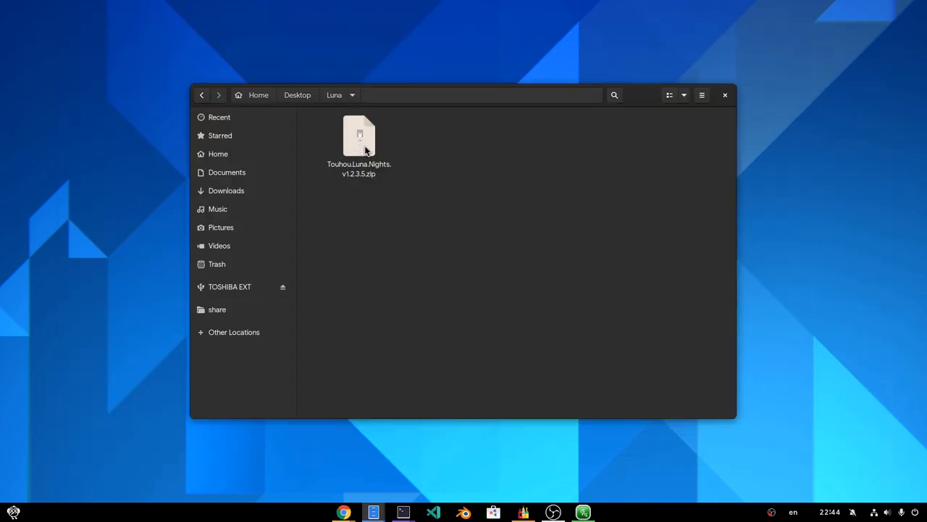
right_click(359, 136)
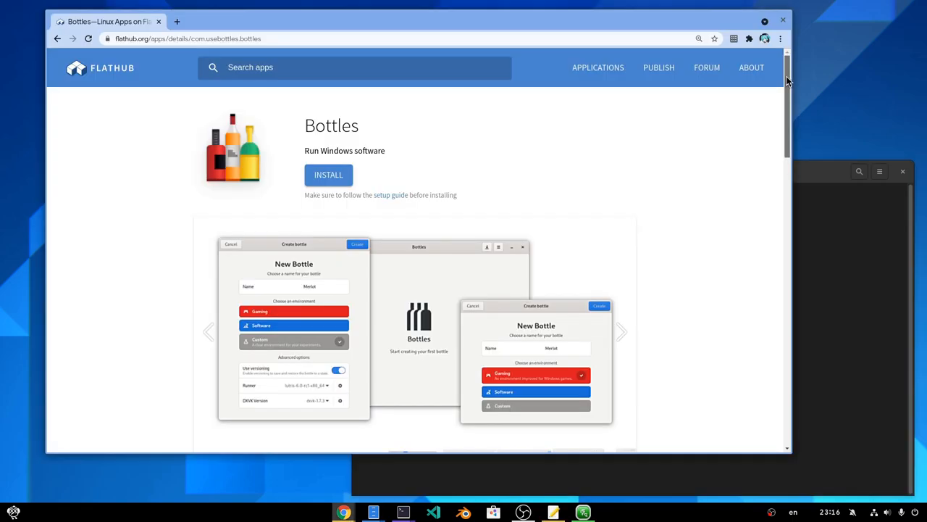
- Copy the flatpak install command for Bottles from its Flathub command-line instructions
scroll(down, 3)
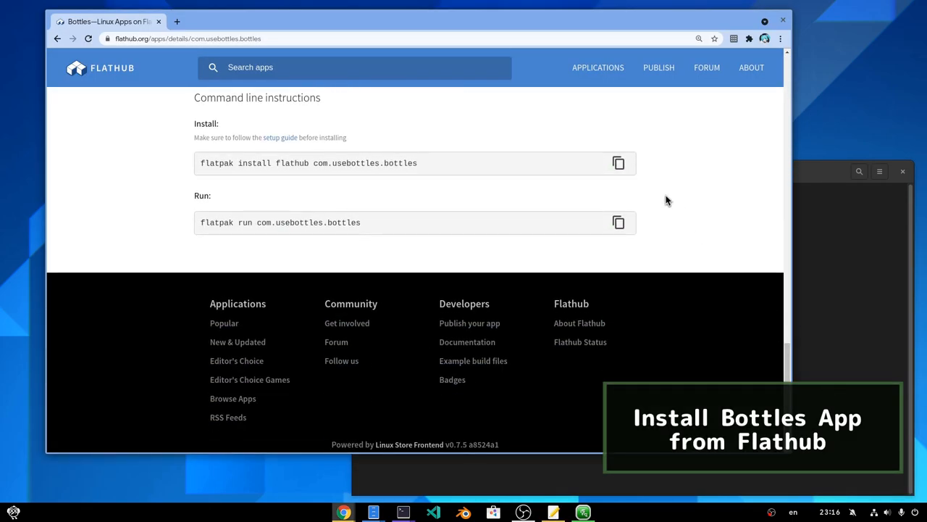
click(619, 162)
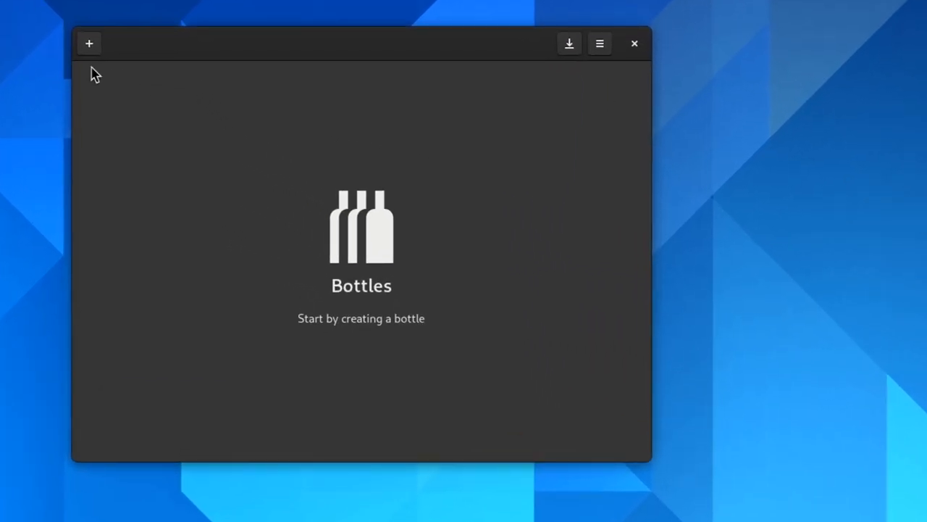
- Create a Gaming bottle named TOUHOU and dismiss the creation notice
click(90, 44)
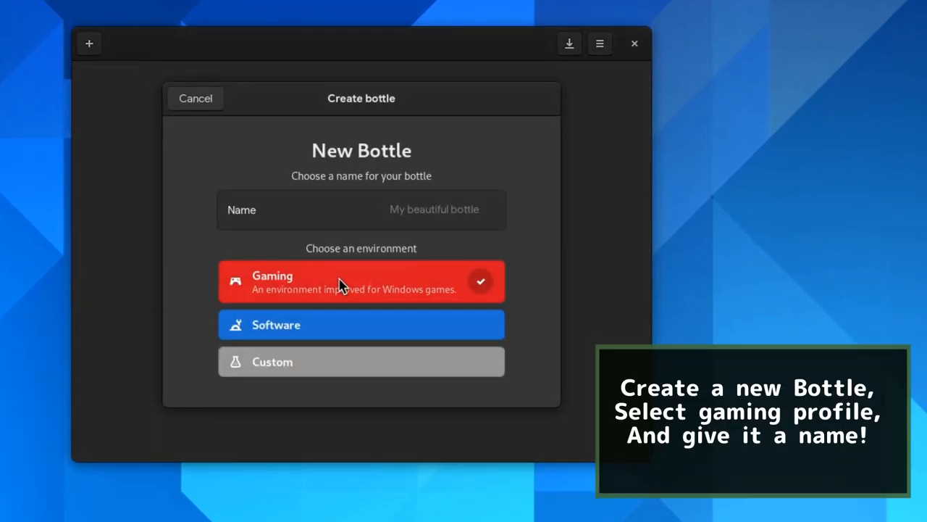
text(TOUH)
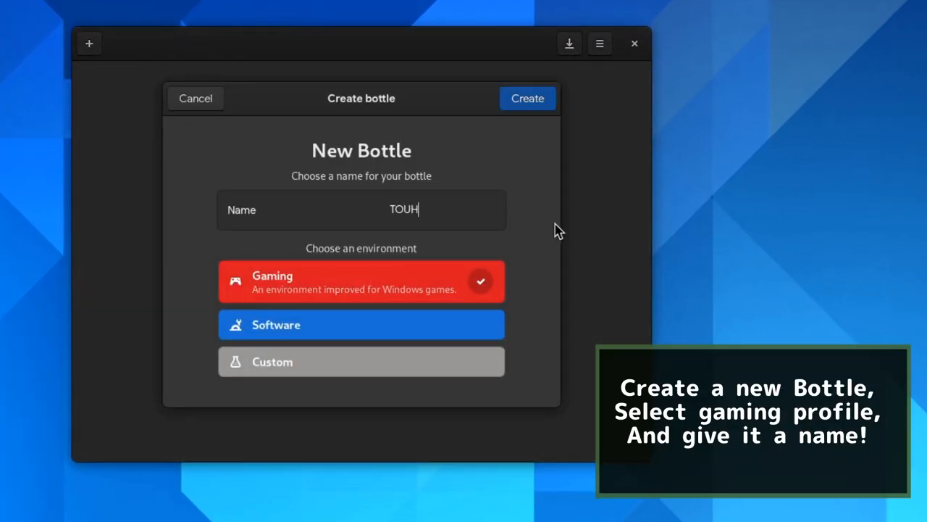
text(OU)
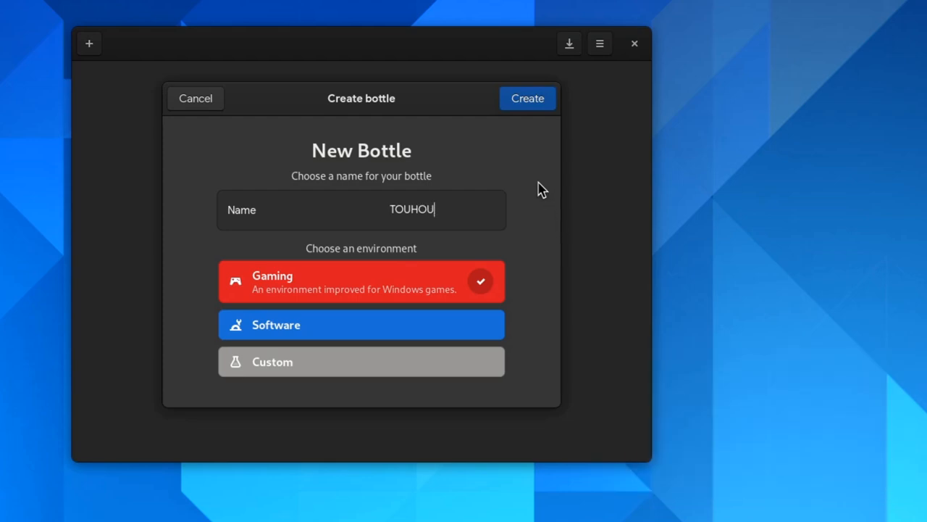
click(528, 98)
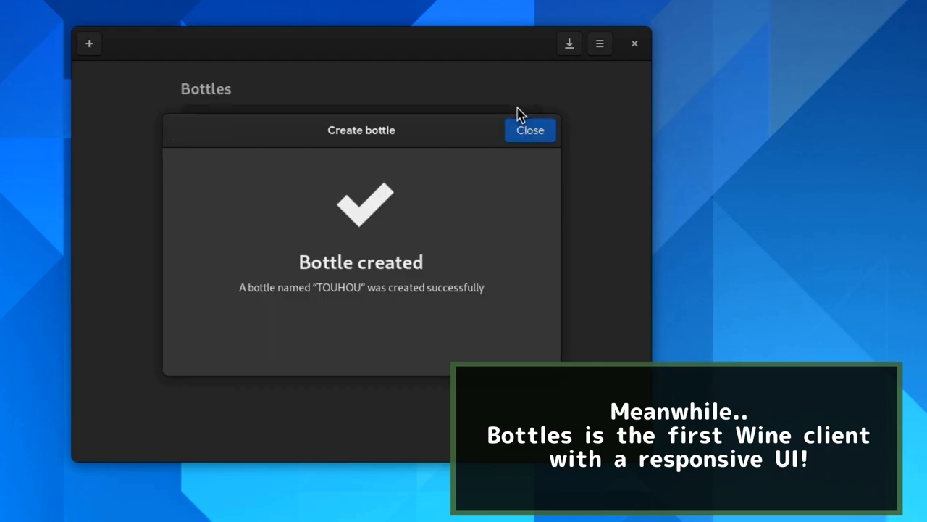
click(531, 130)
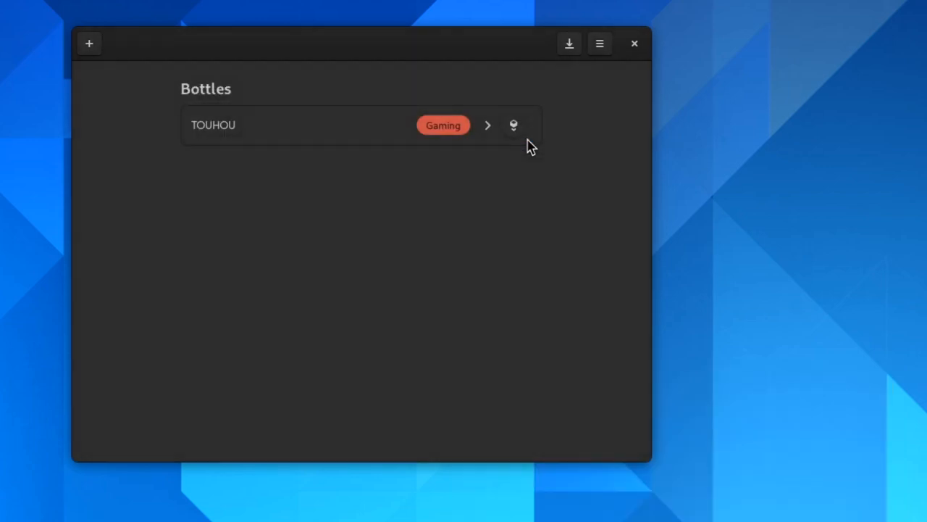
mouse_move(348, 124)
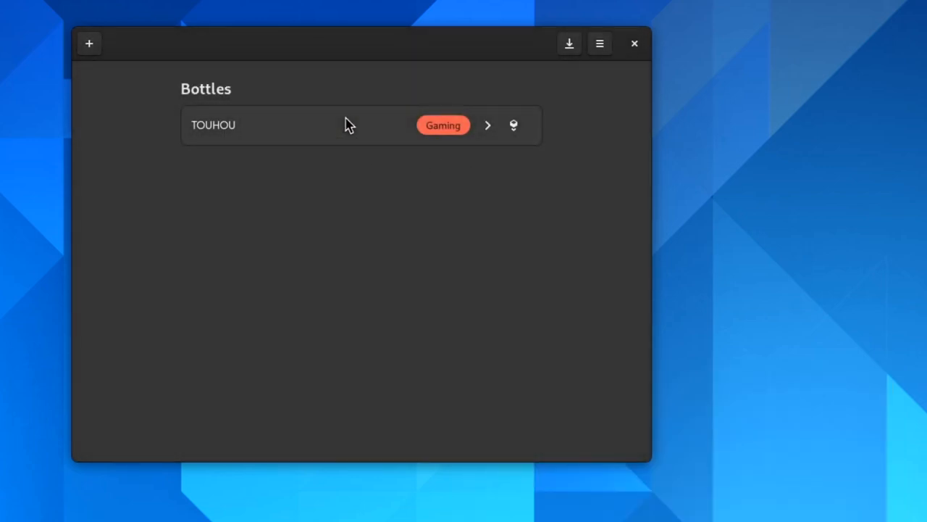
- Turn off DXVK for the TOUHOU bottle and confirm Proton-6.5-GE-2 is among the installed runners
click(362, 124)
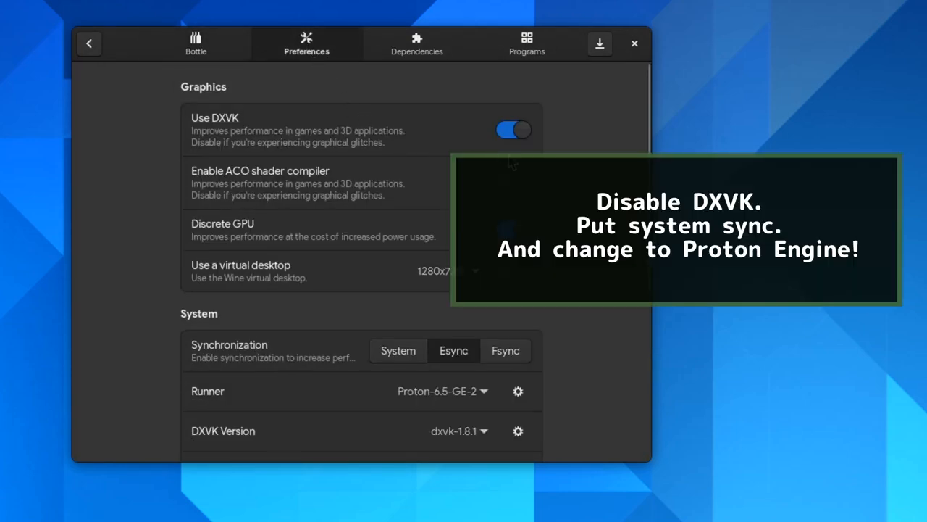
click(513, 131)
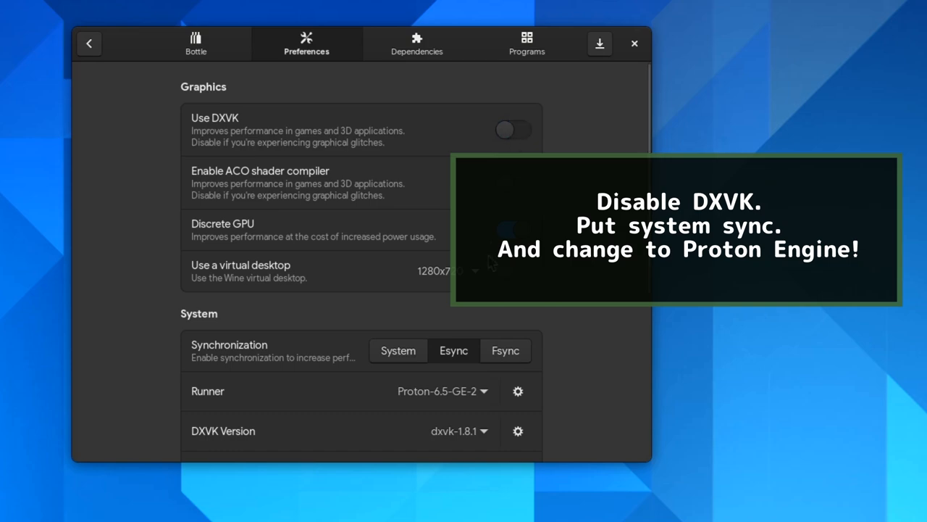
click(396, 351)
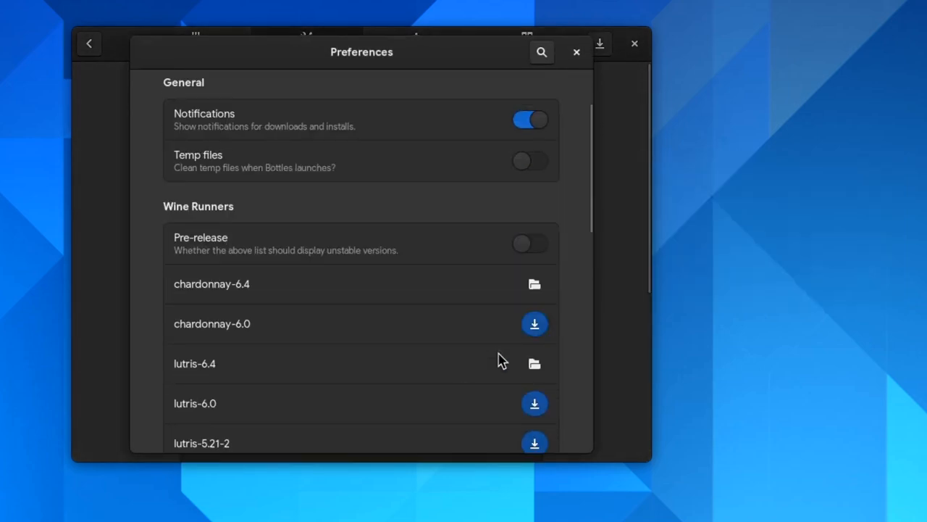
scroll(down, 3)
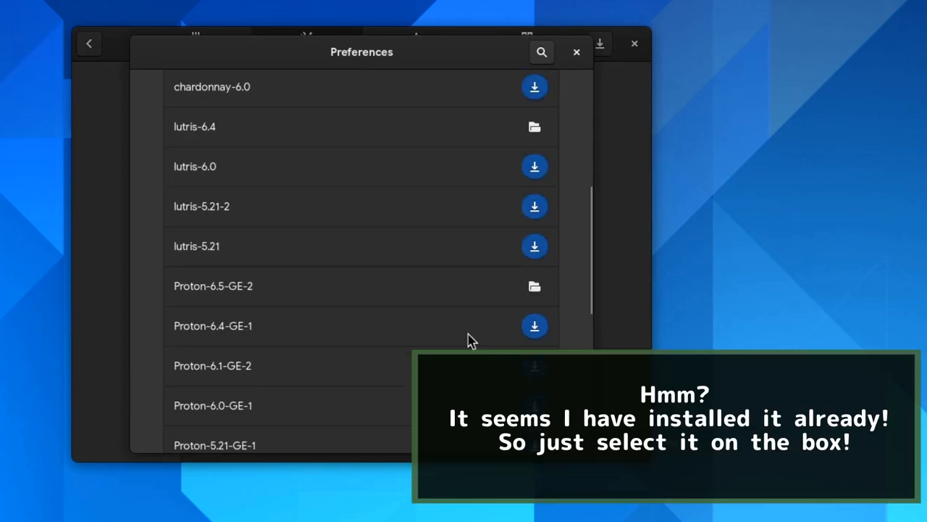
mouse_move(472, 299)
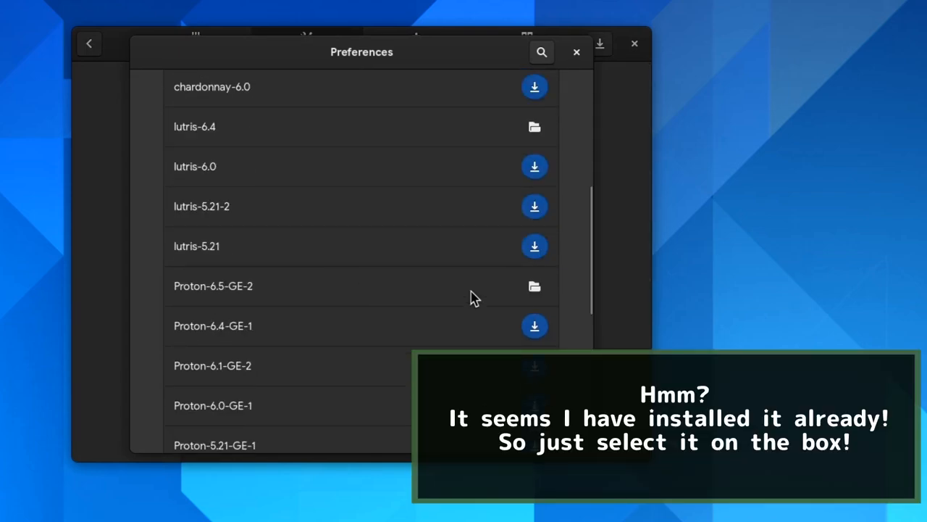
mouse_move(576, 53)
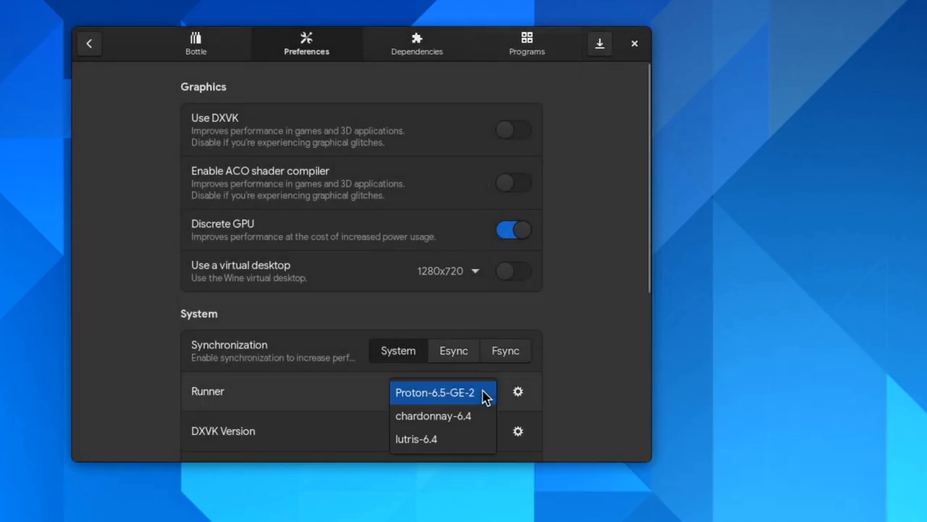
mouse_move(478, 391)
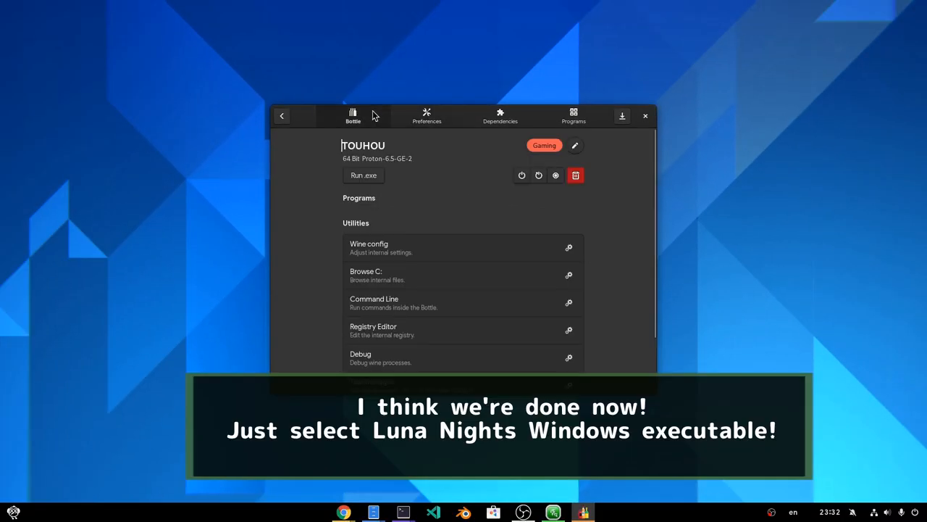
- Launch touhou_luna_nights.exe inside the TOUHOU bottle via Run .exe
click(362, 176)
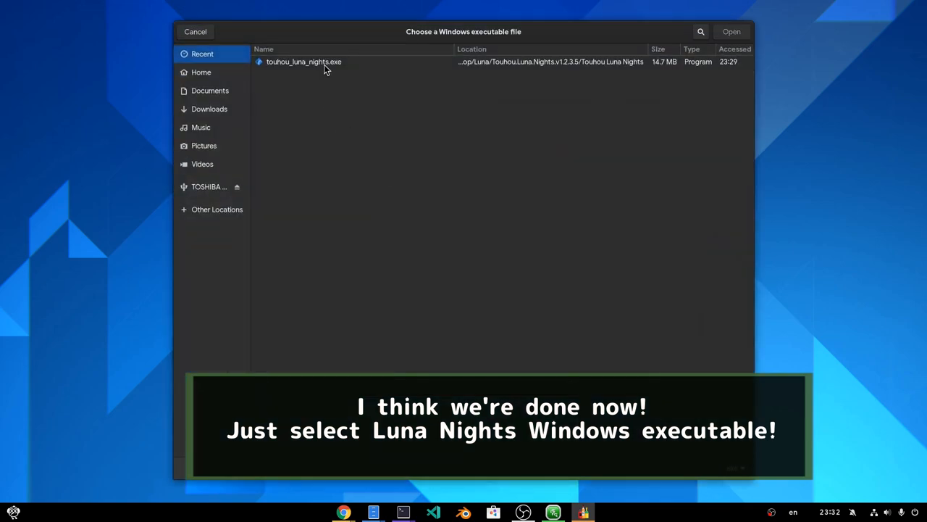
double_click(301, 61)
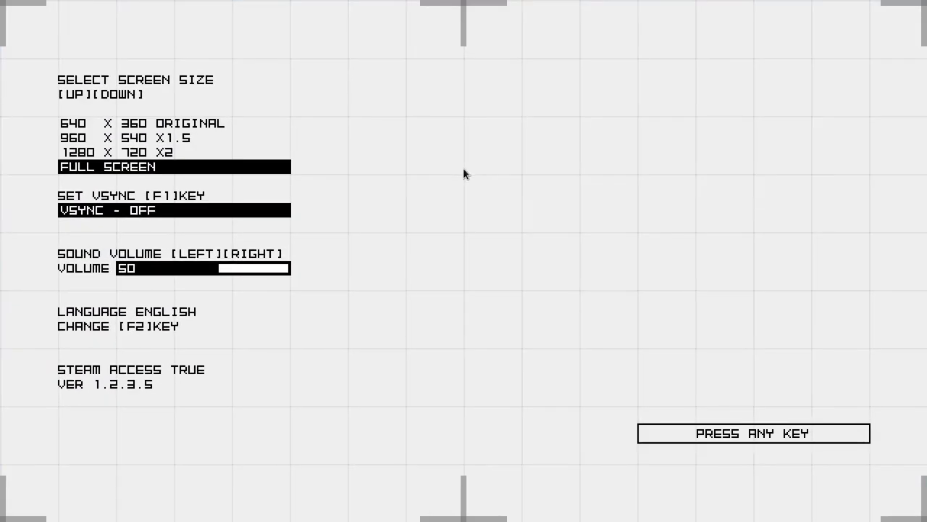
- Pass the startup settings screen and choose GAMESTART to reach the three empty save slots
key(enter)
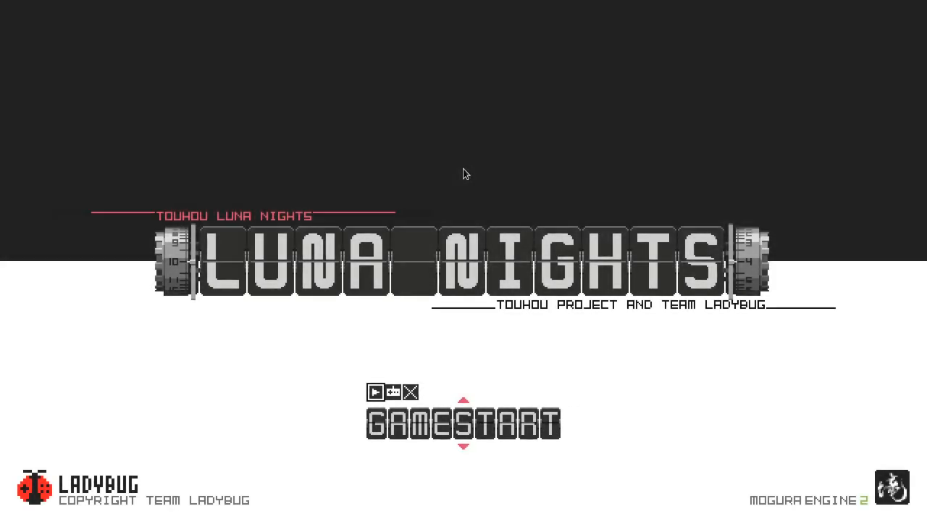
click(461, 423)
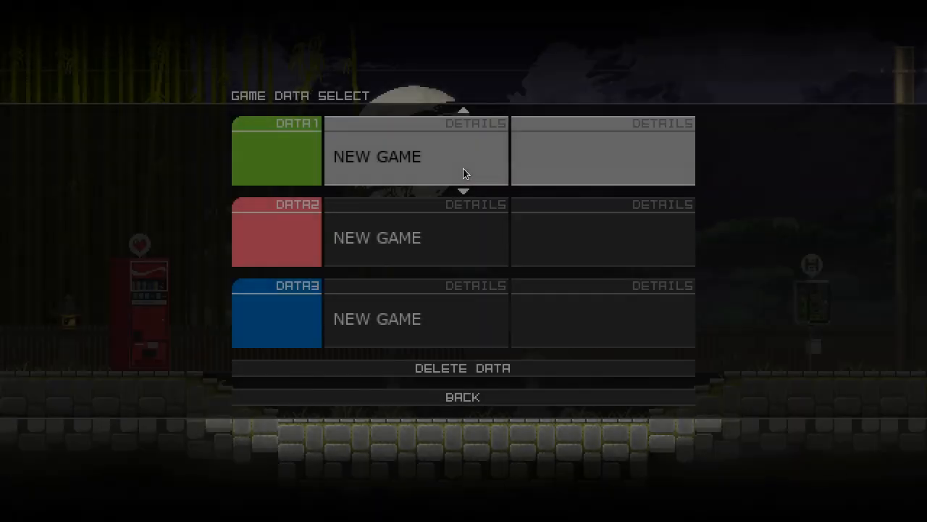